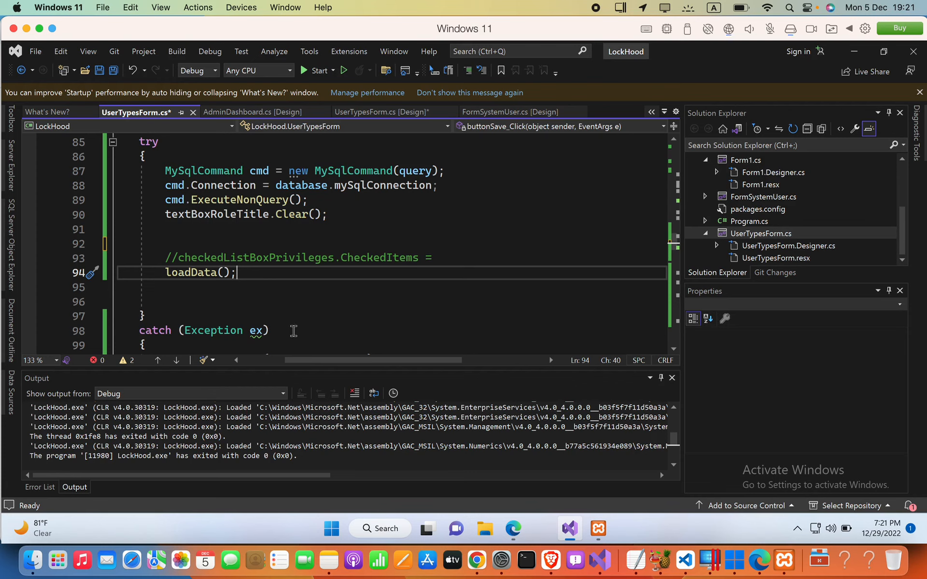
- On blank line 91, type the loop header 'for(int x=0; x < checkedListBoxPrivileges'
left_click(251, 229)
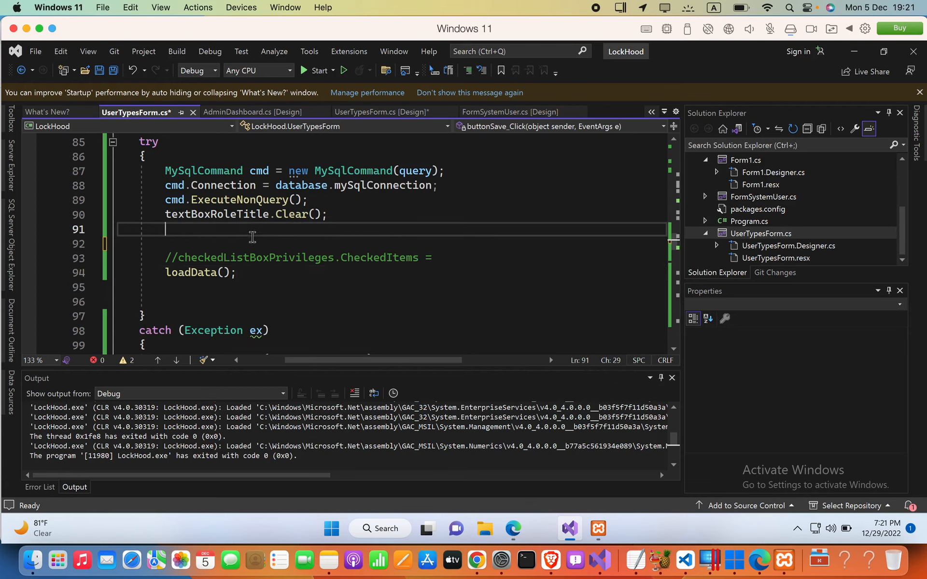
type("for(int x=0")
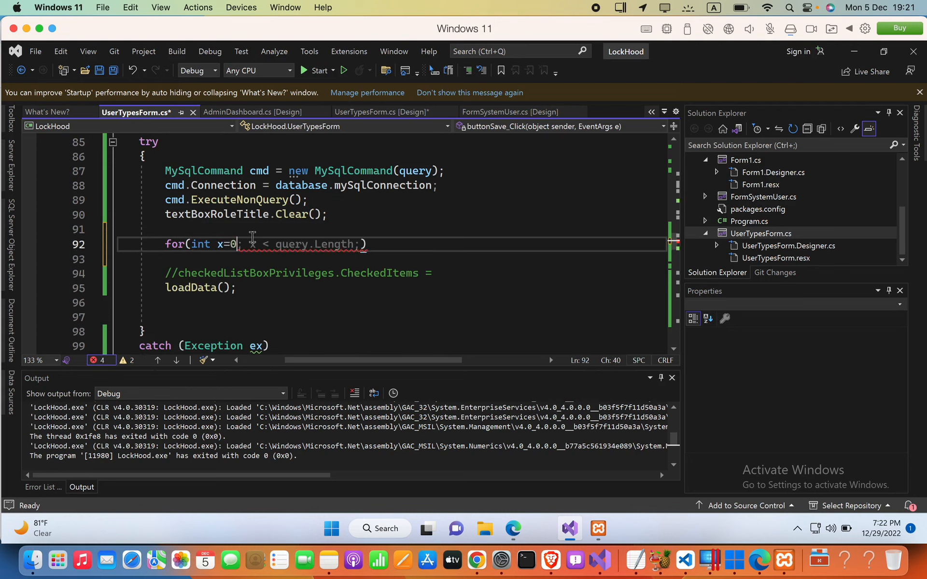
type("x <")
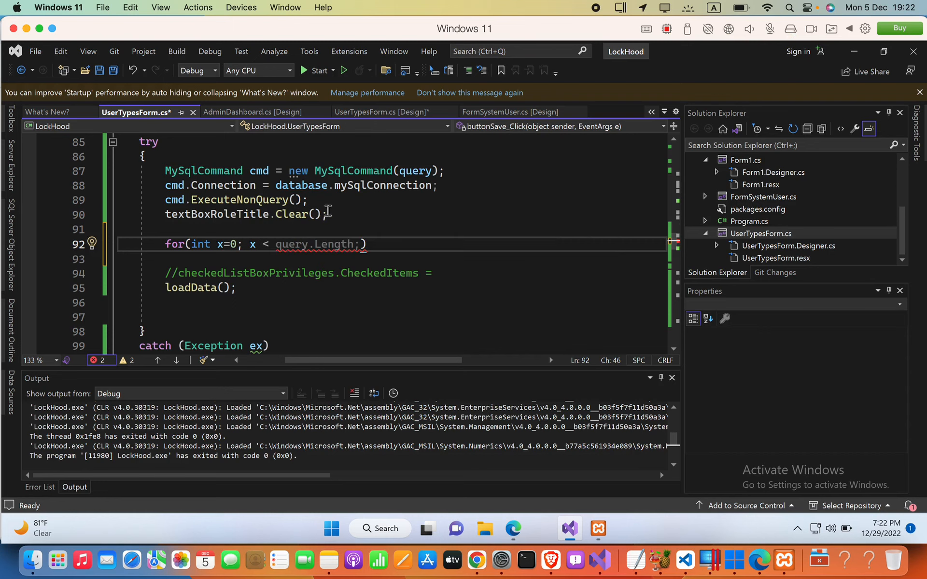
type("checkedListBoxPrivileges")
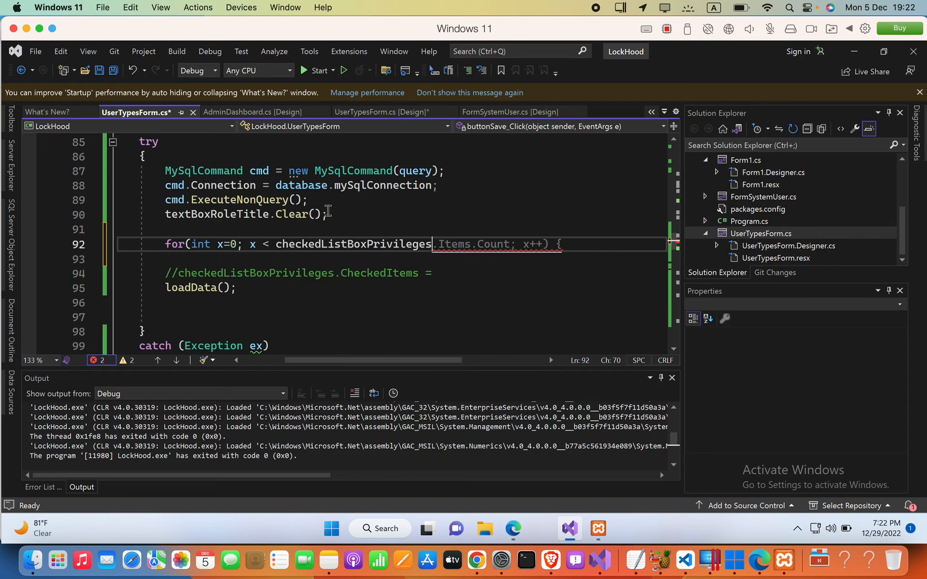
- Complete the header with '.Items.Count; x++)' and accept IntelliSense to add braces
type(".Items.Count; x++)")
left_click(391, 258)
type("{")
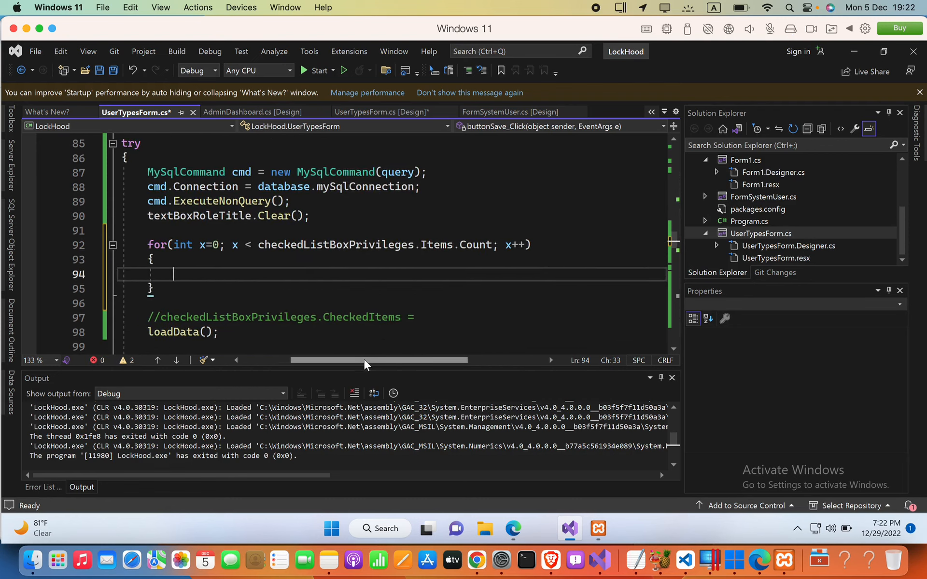
- Write 'checkedListBoxPrivileges.SetSelected(x, false);' in the loop body, then add a new line
type("checkedListBoxPrivileges")
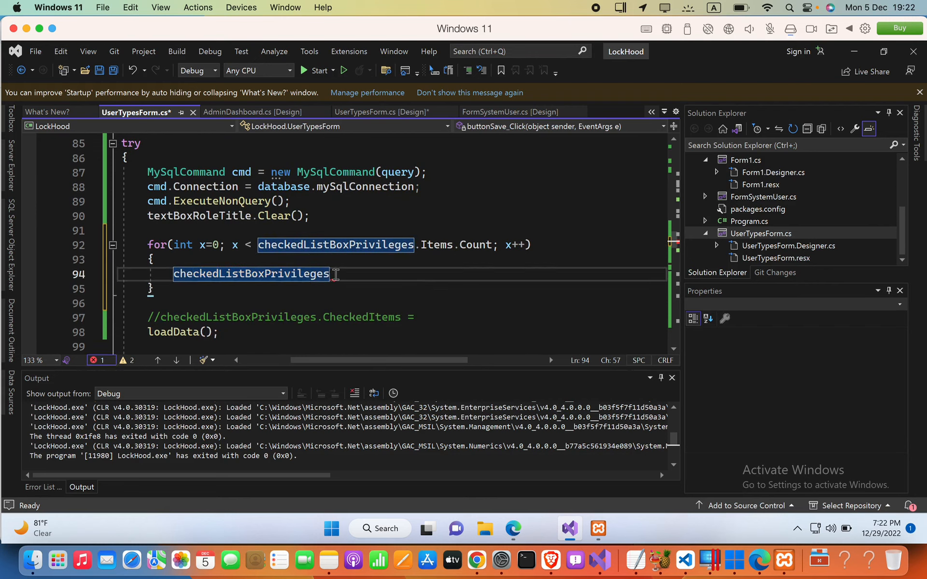
type(".SetSelected")
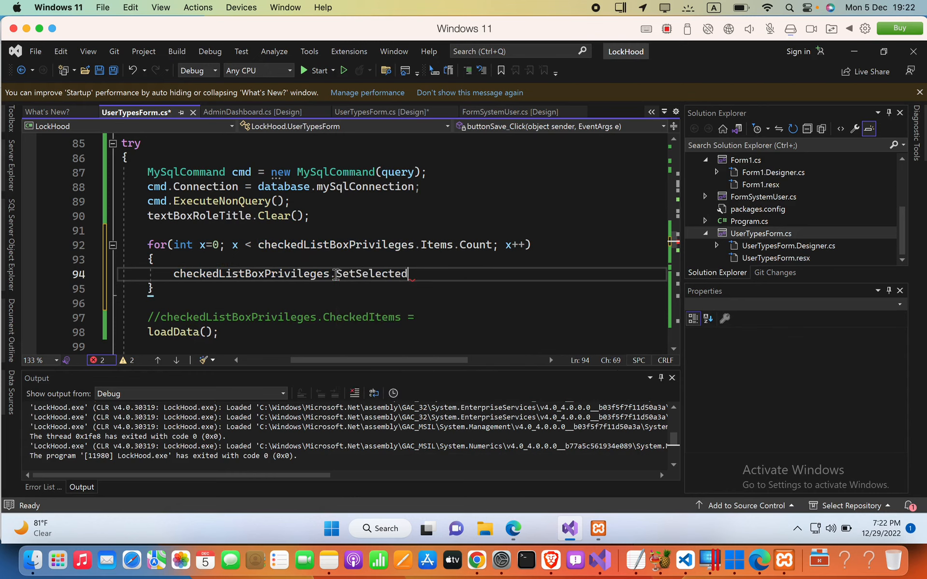
type("(x, true);")
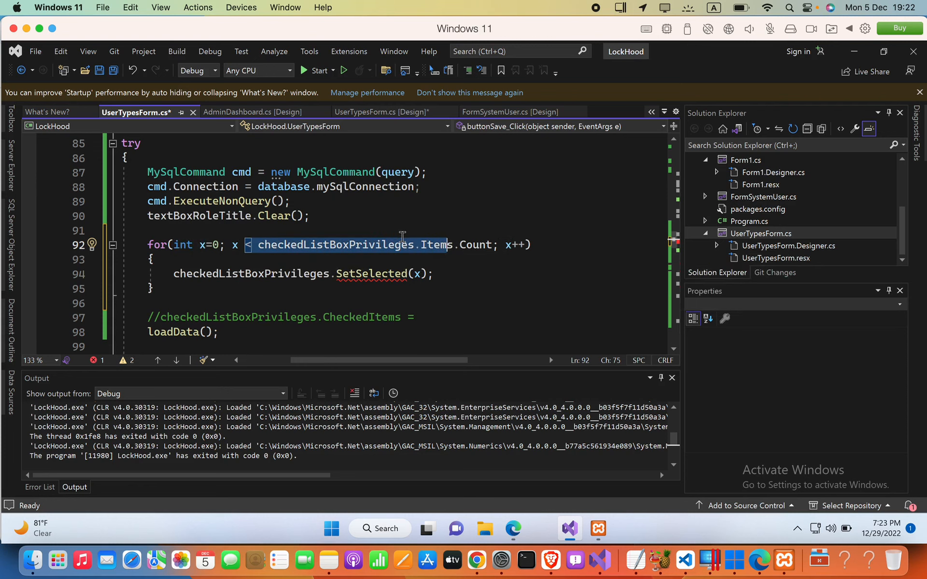
left_click(283, 245)
type(", false")
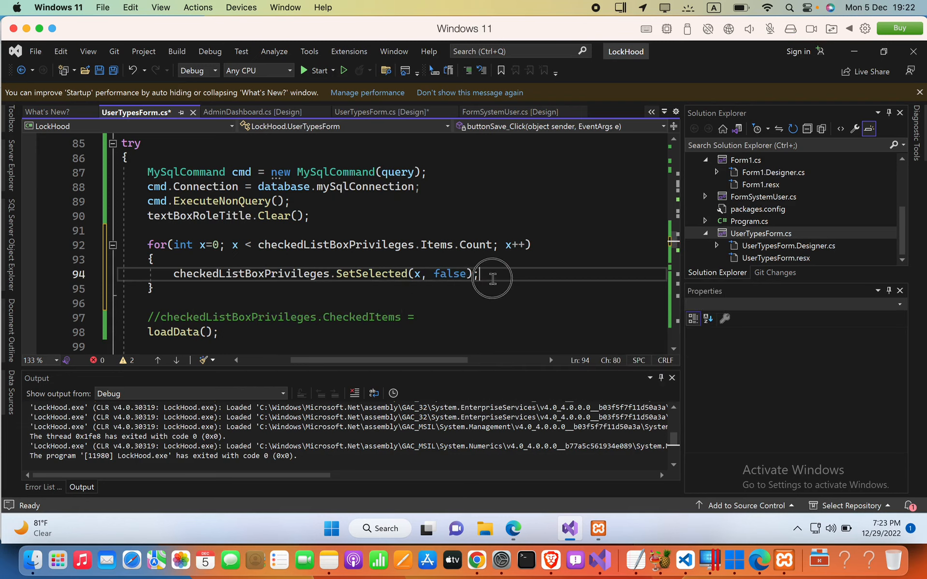
key("enter")
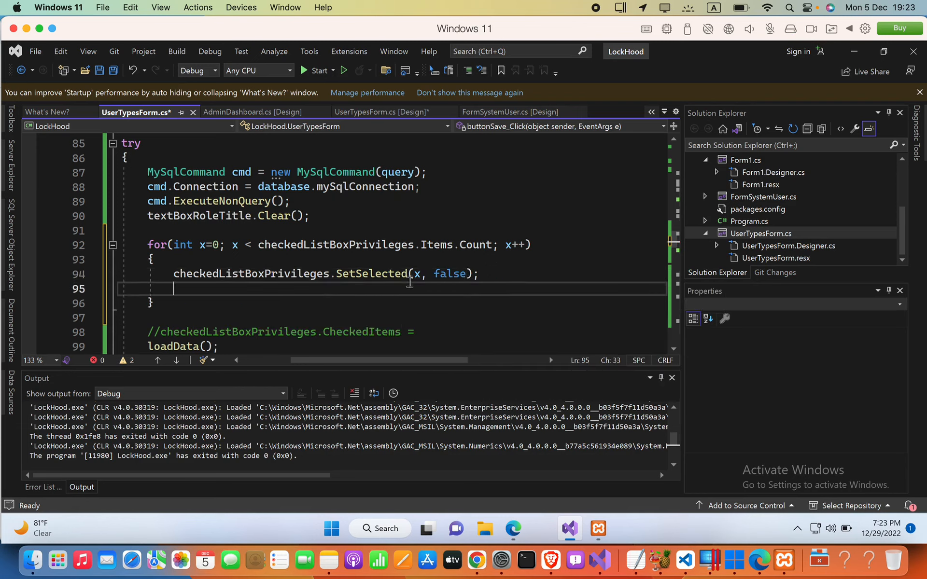
- Type 'checkedListBoxPrivileges.SetItemChecked(x, false);' on the new line using IntelliSense
type("checkedListBoxPrivileges.SetItemChecked(")
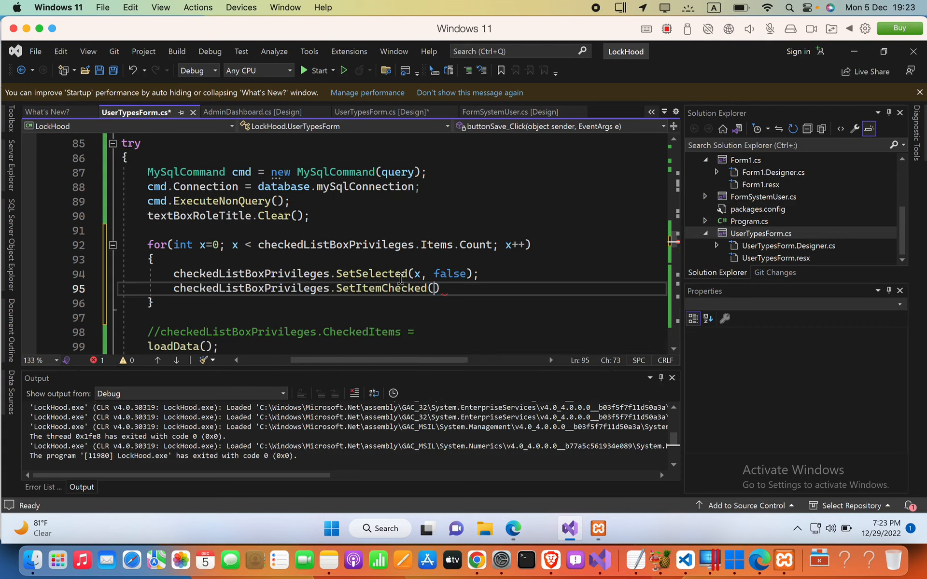
type("x,")
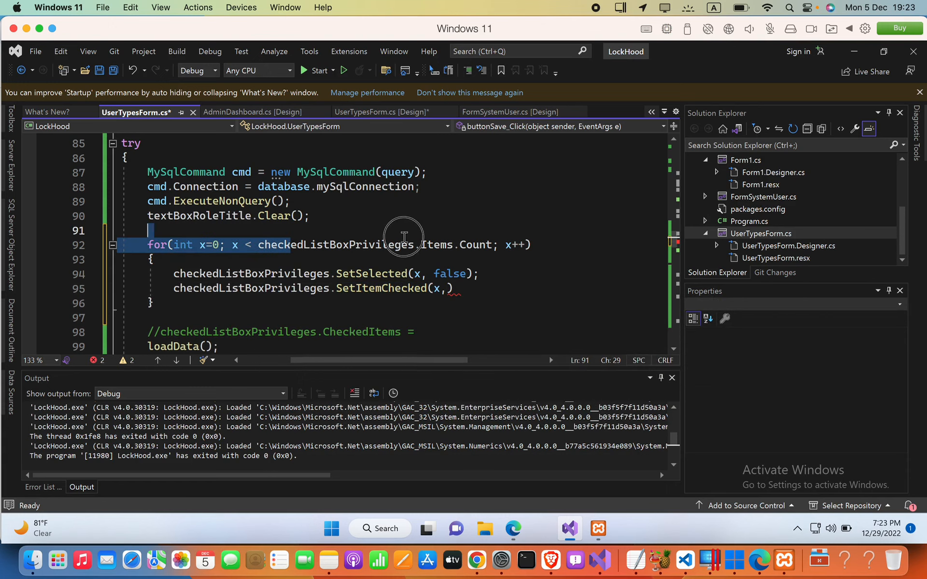
type("faolse")
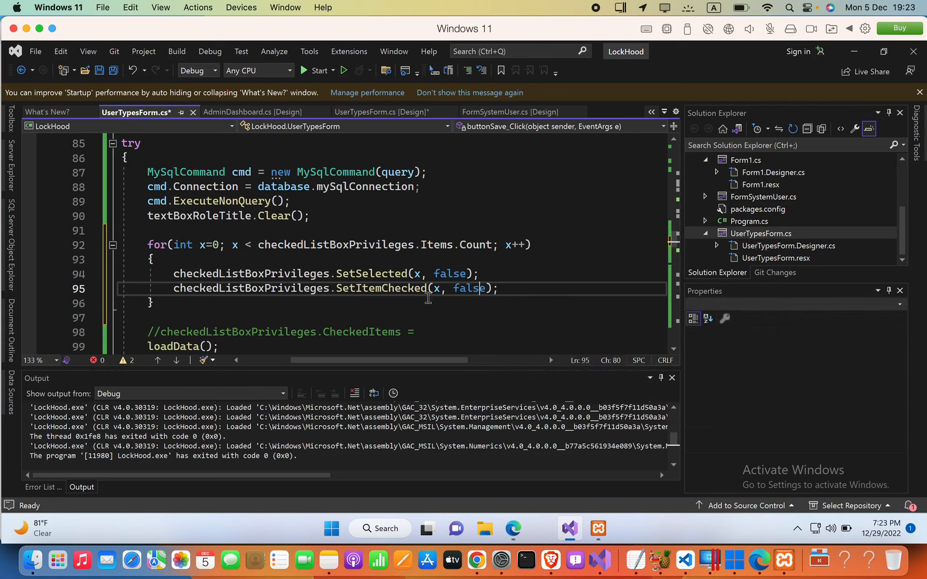
mouse_move(385, 289)
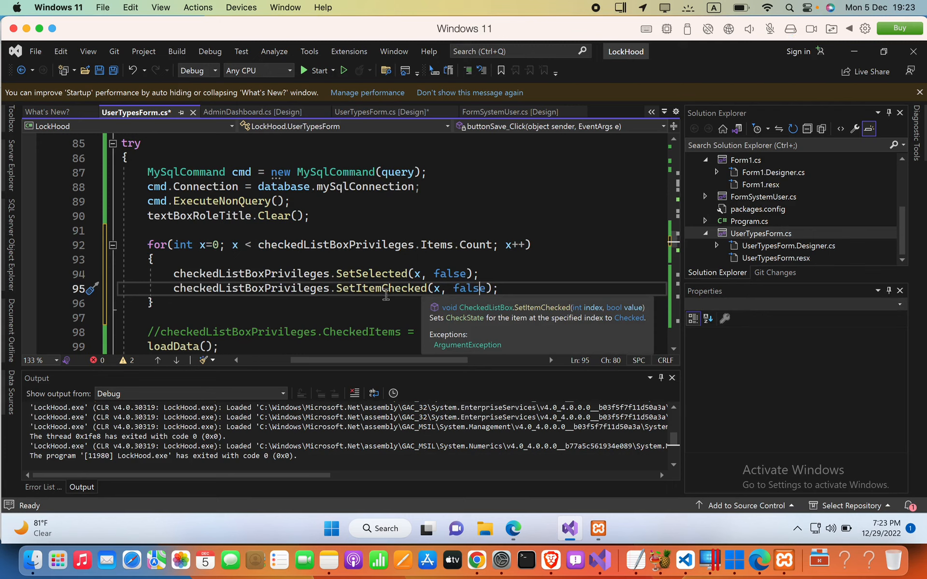
double_click(461, 289)
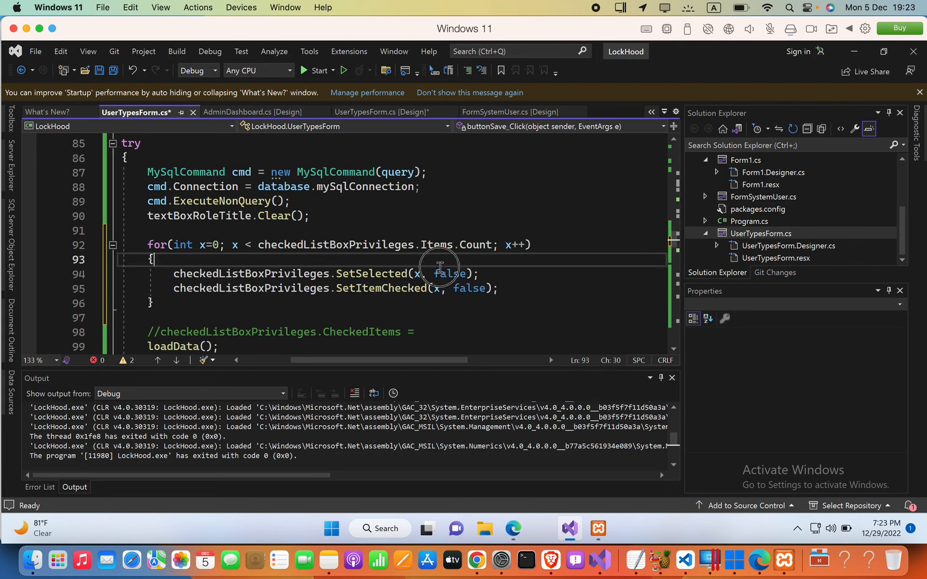
double_click(448, 274)
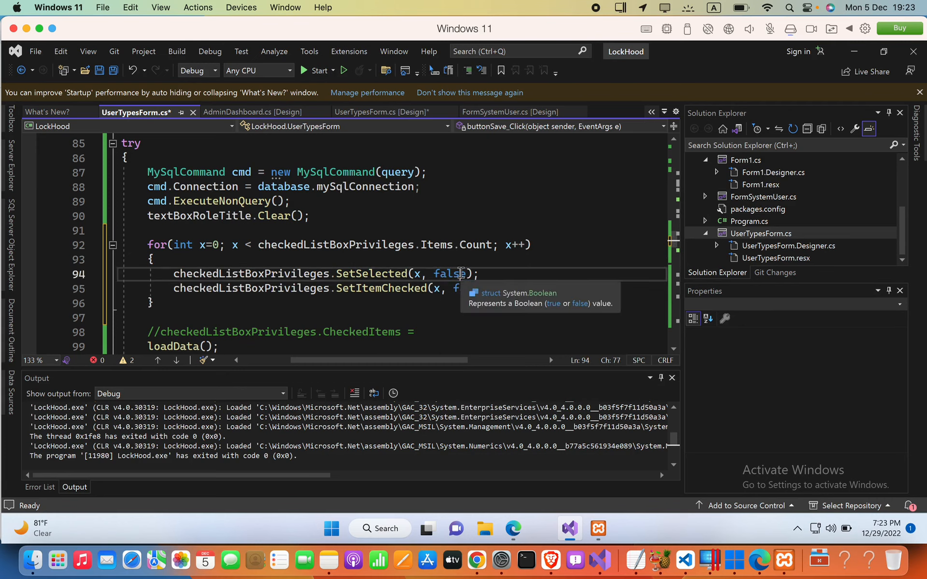
double_click(453, 274)
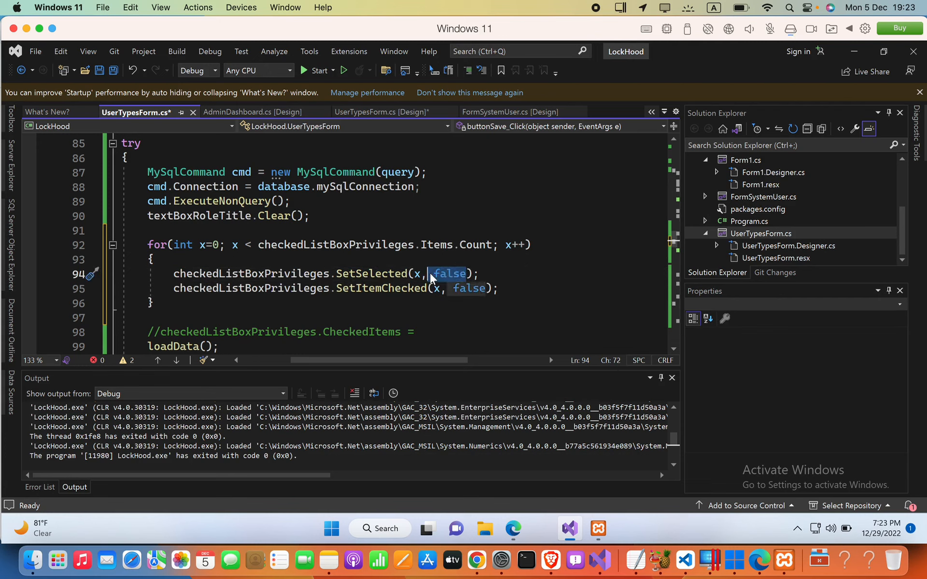
mouse_move(462, 290)
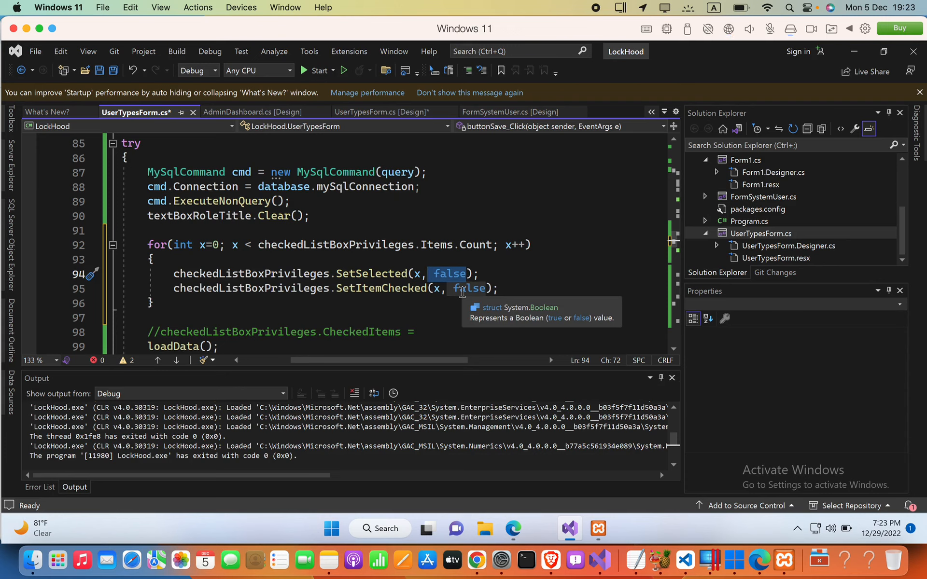
mouse_move(543, 105)
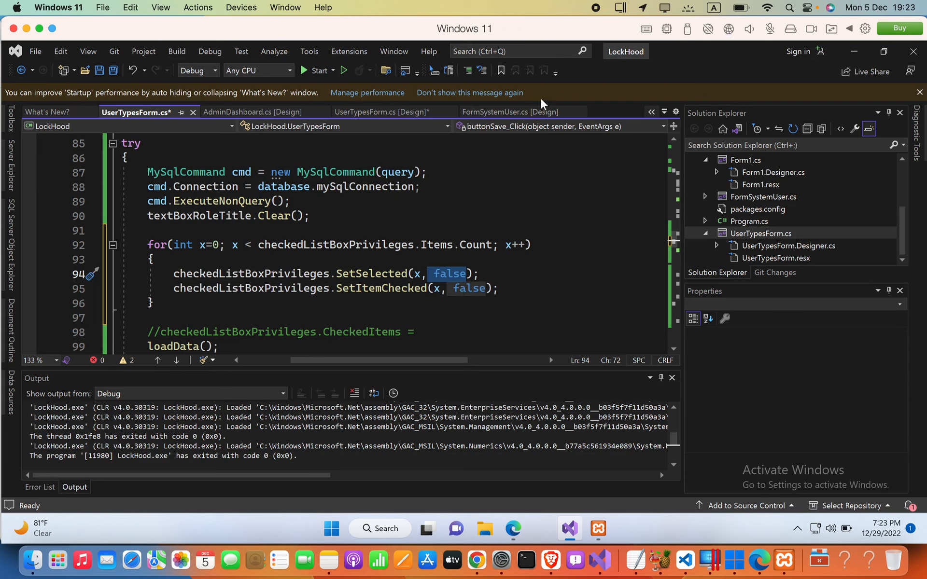